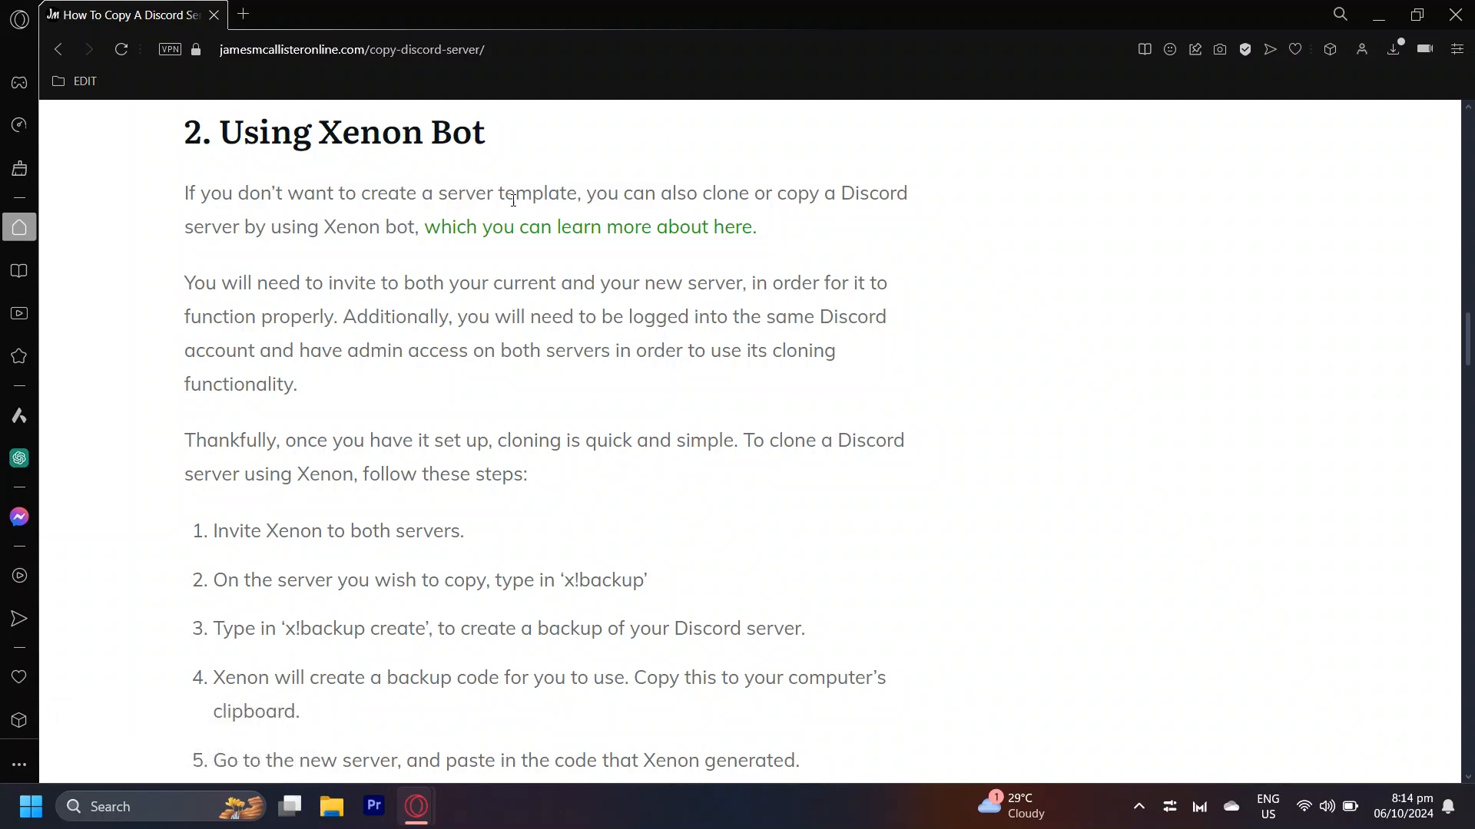
Step: Scroll through the seven numbered Xenon cloning steps down to the x!help troubleshooting note
scroll(down, 3)
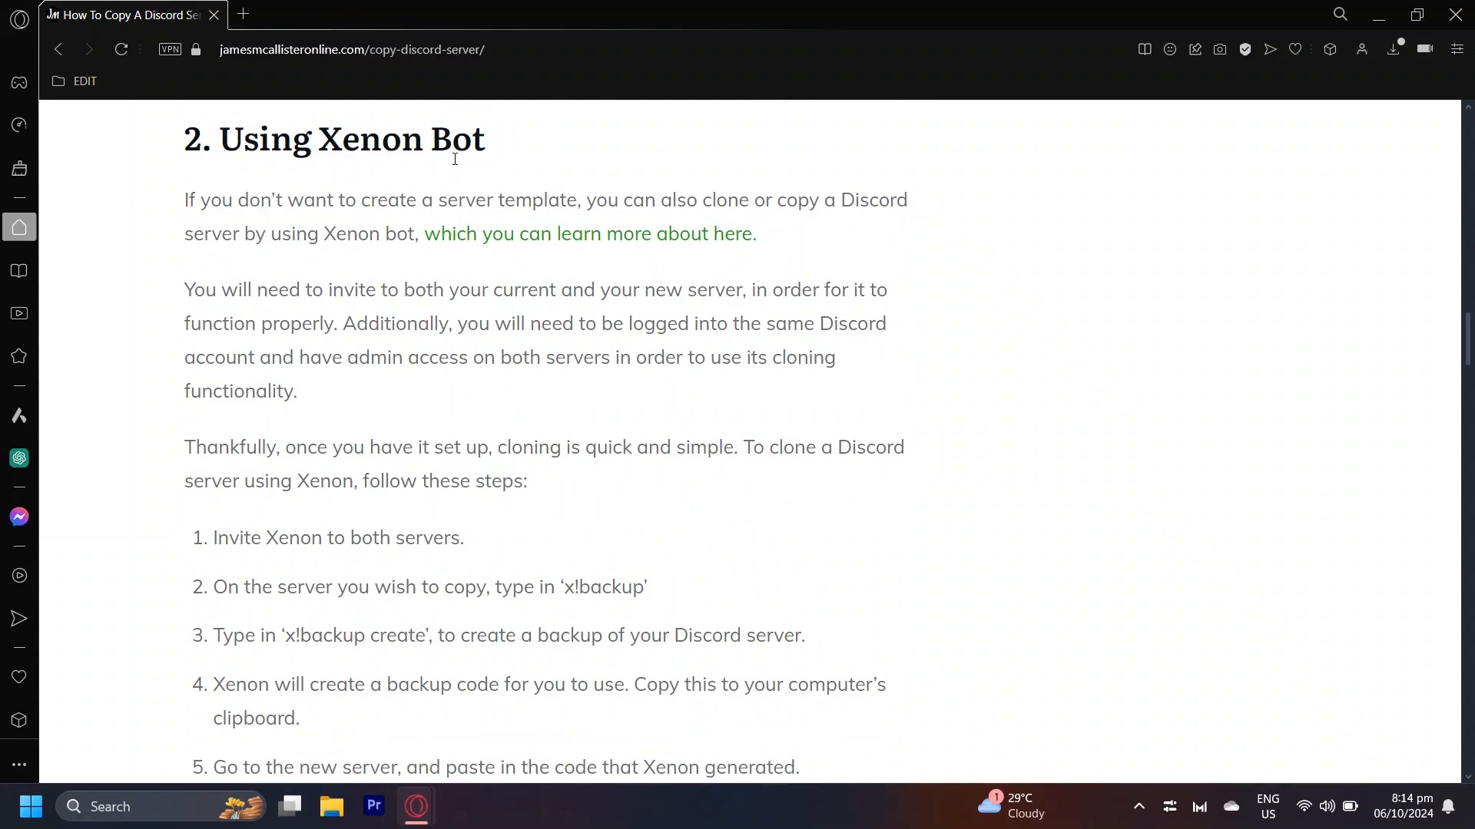
mouse_move(350, 224)
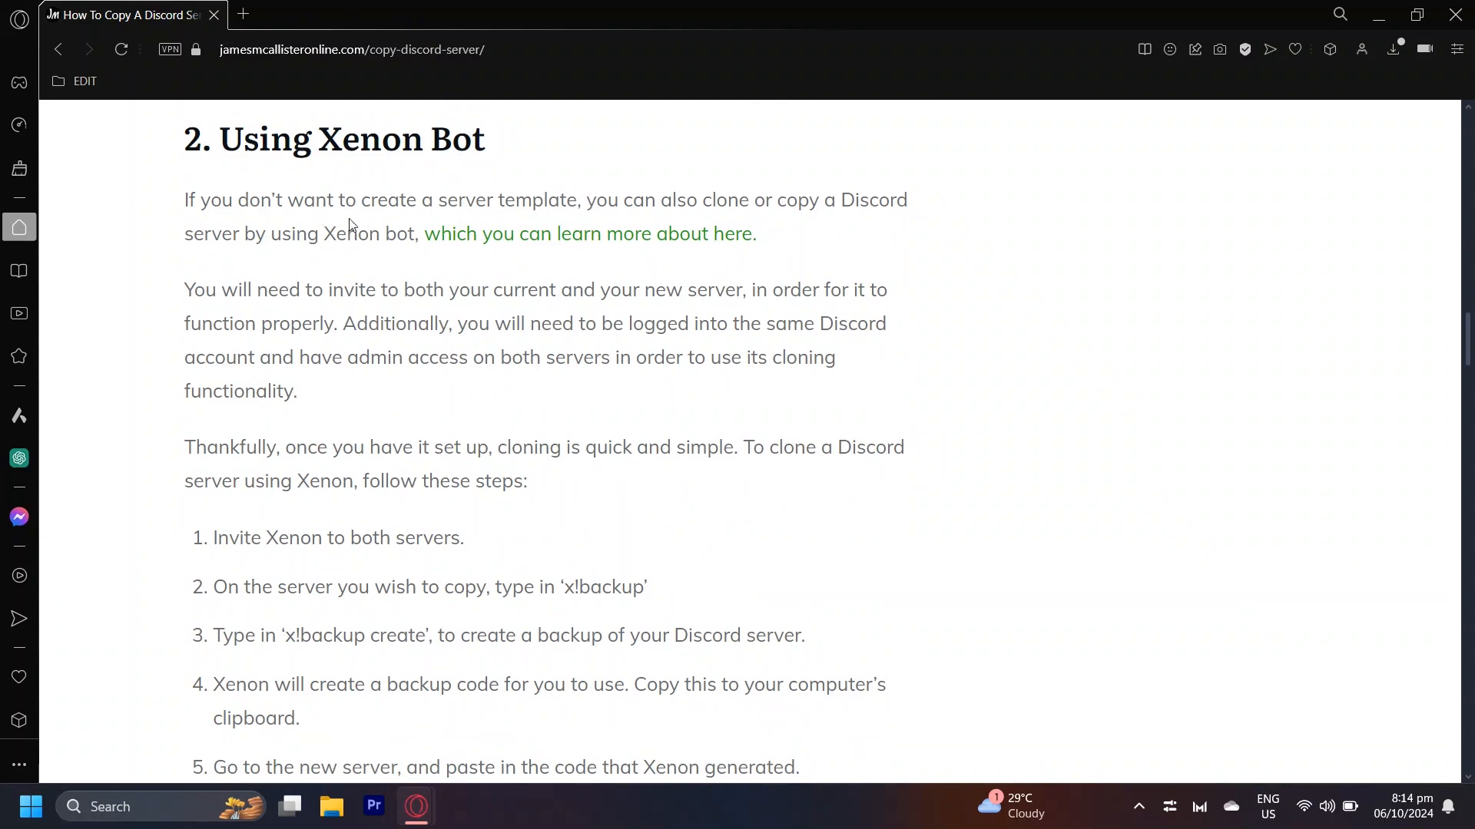
mouse_move(790, 204)
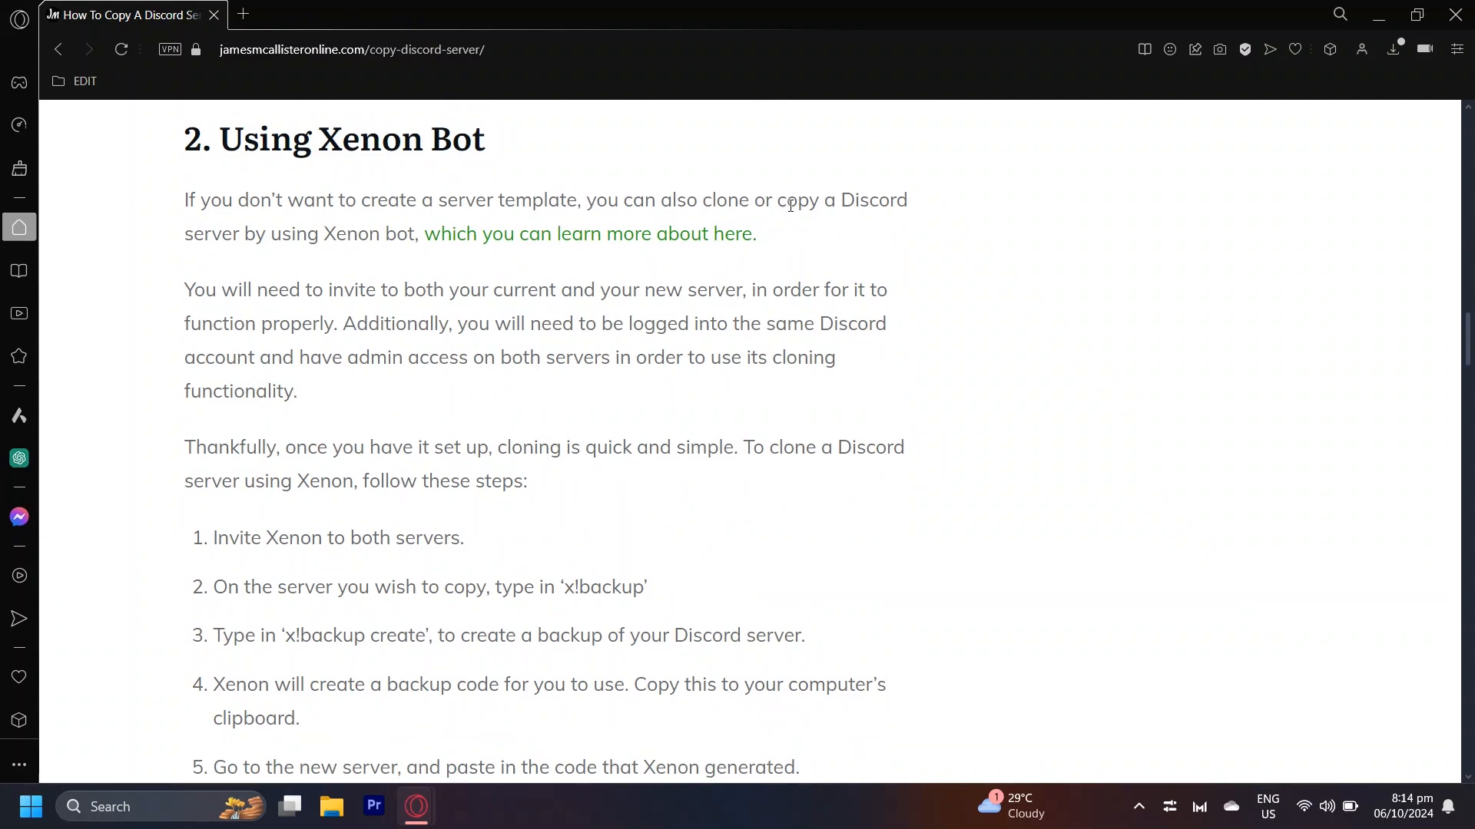
mouse_move(382, 264)
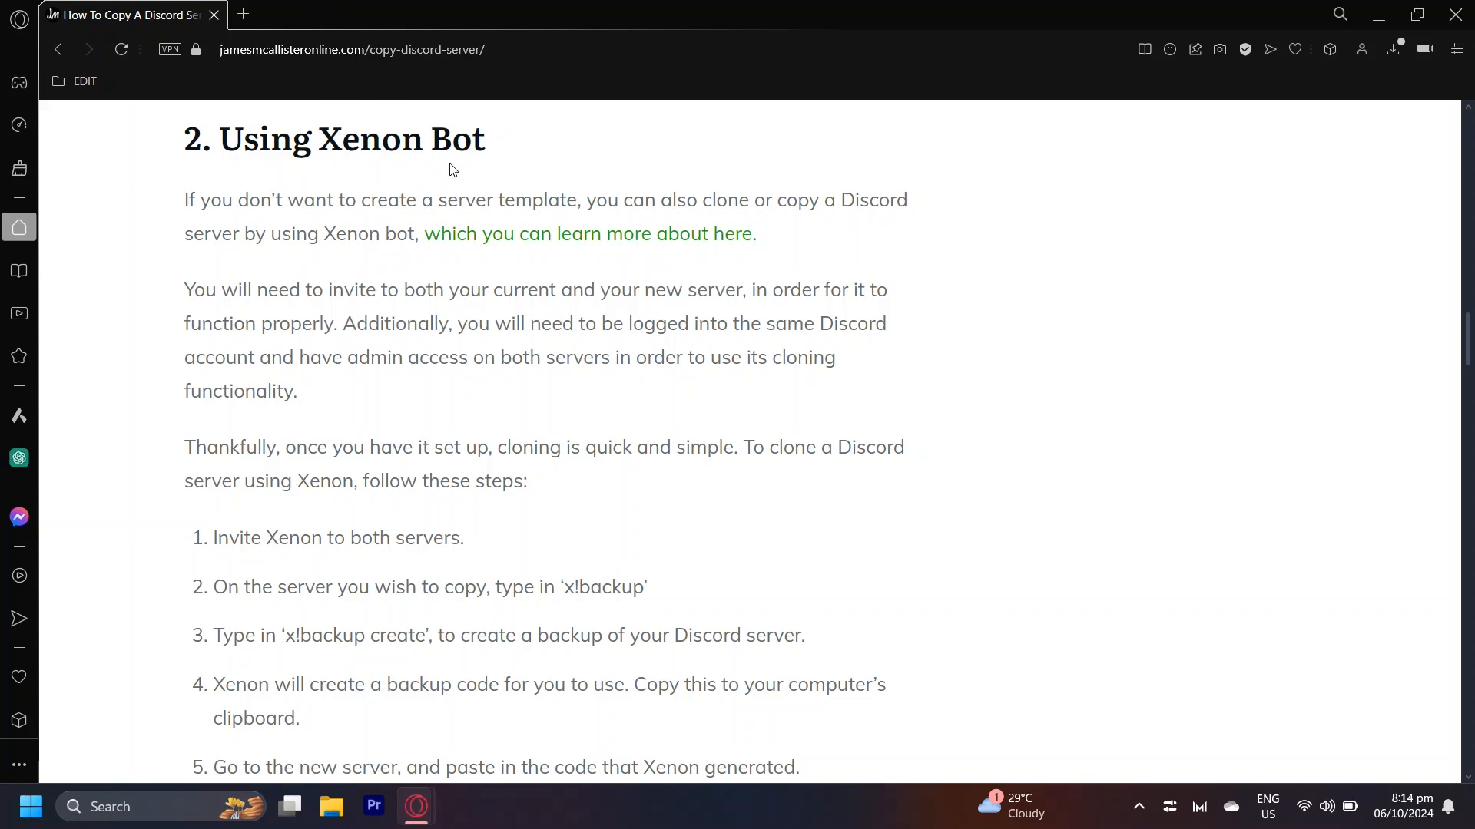
mouse_move(771, 307)
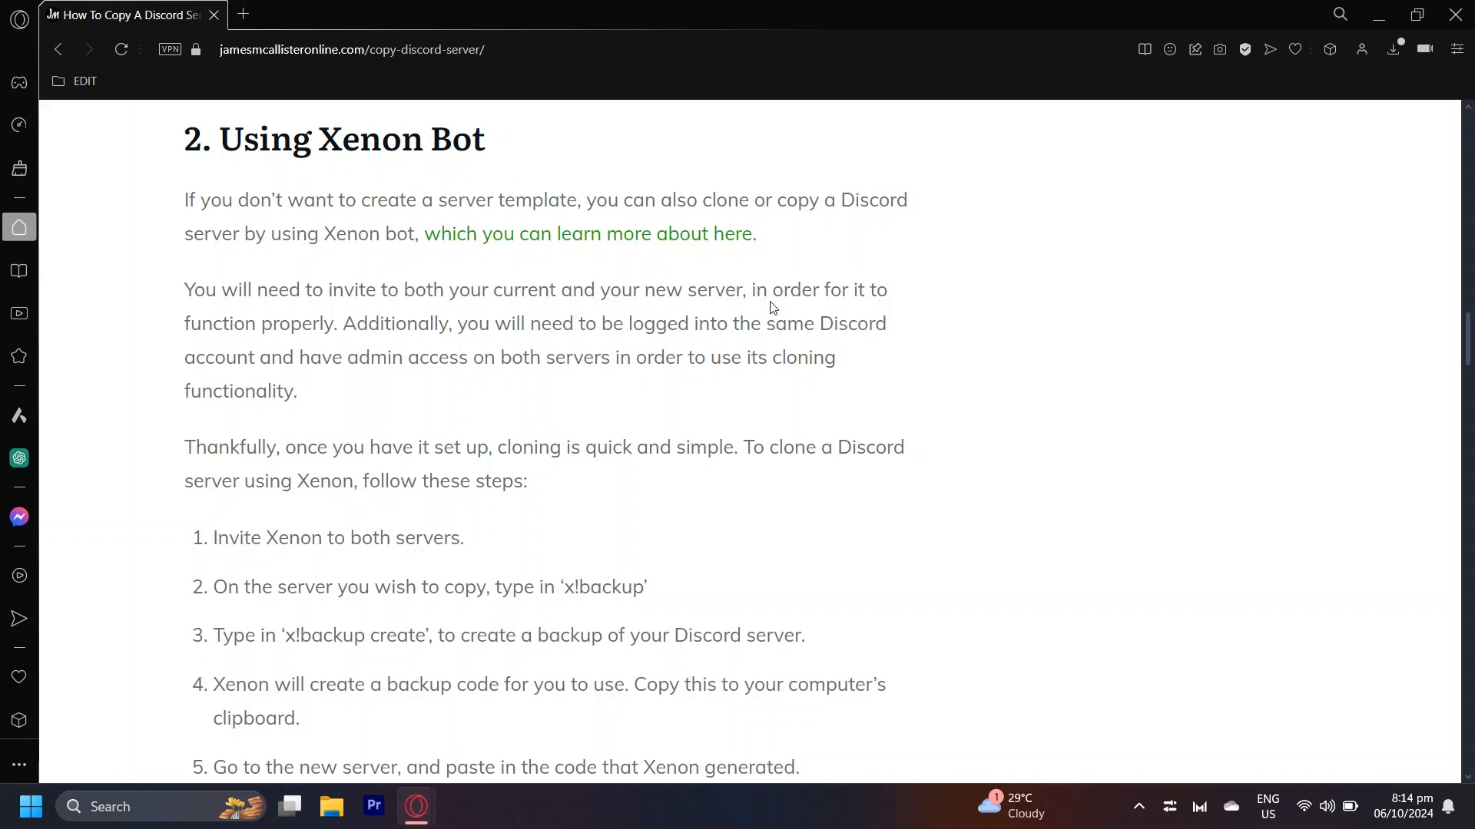
scroll(down, 3)
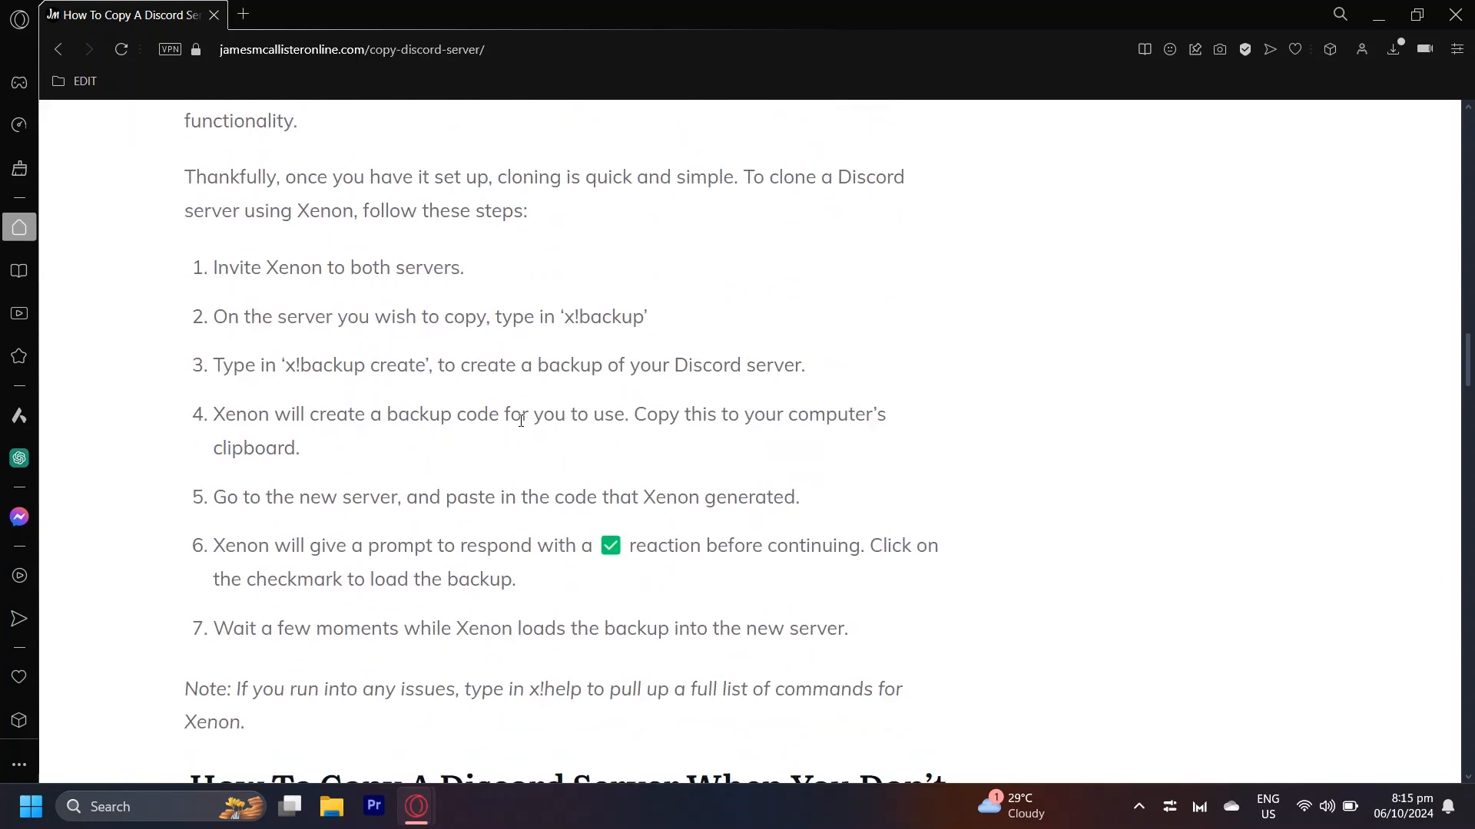
mouse_move(565, 317)
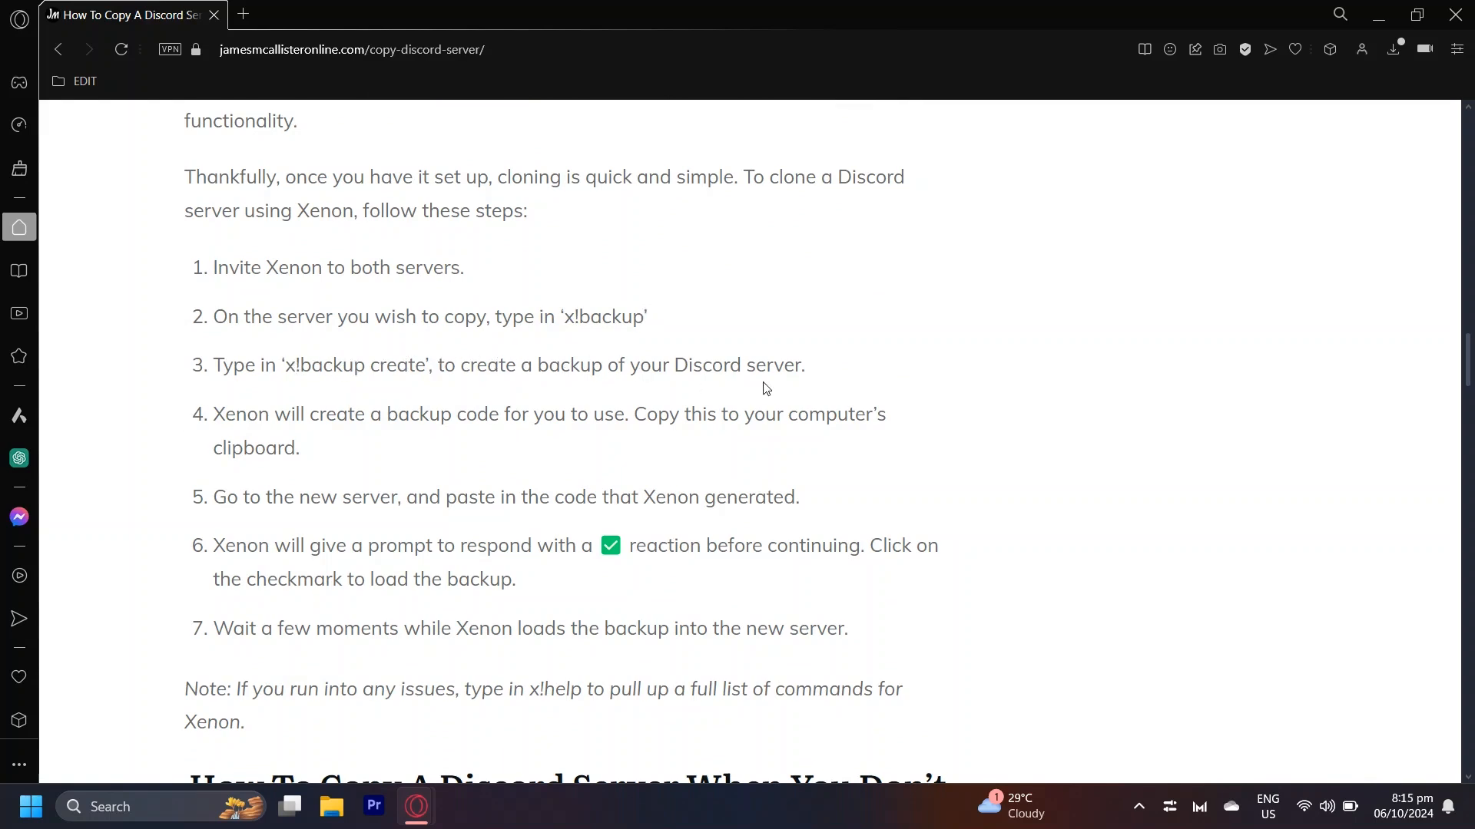
mouse_move(794, 388)
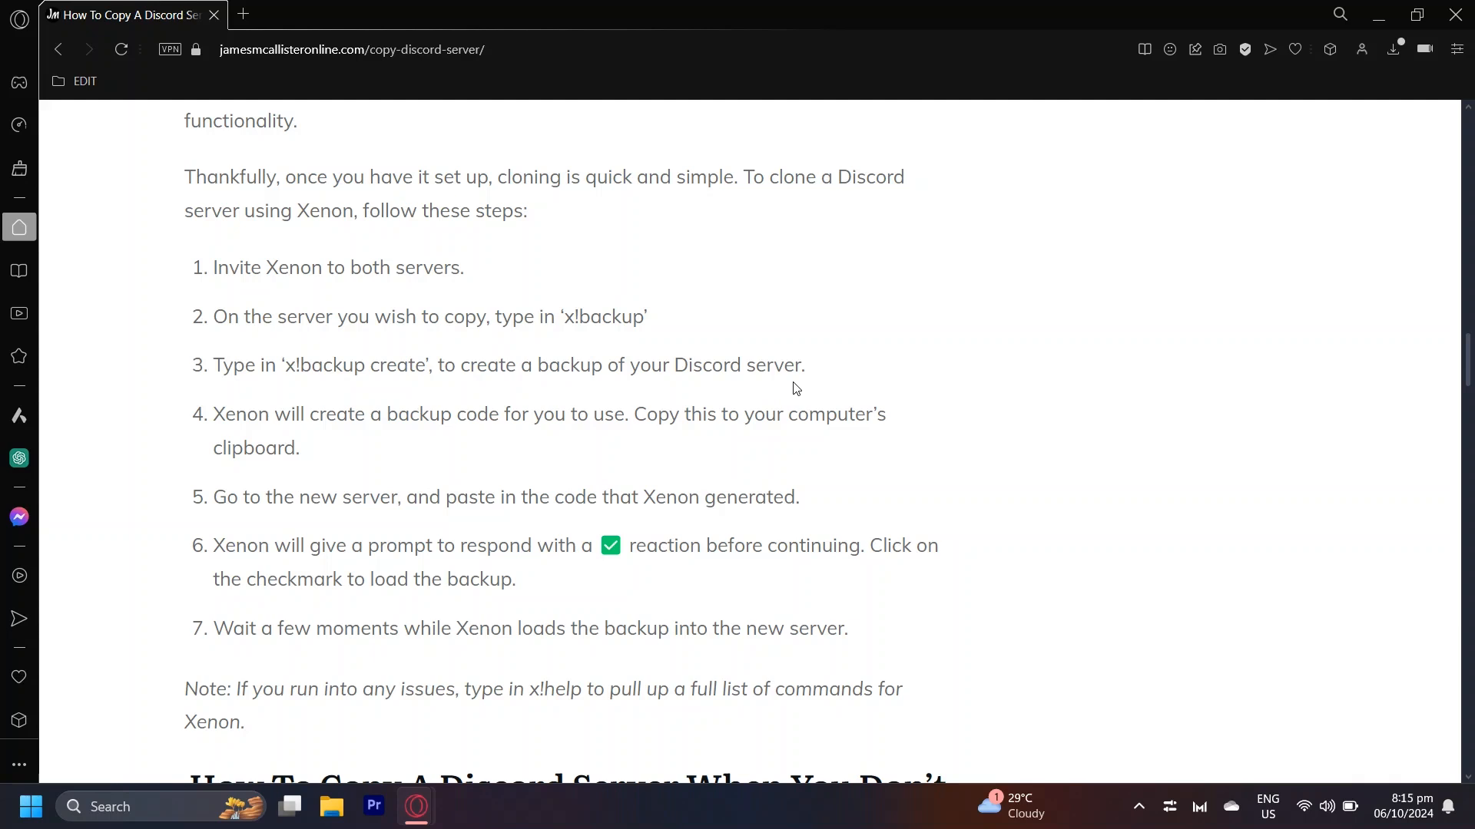
mouse_move(488, 433)
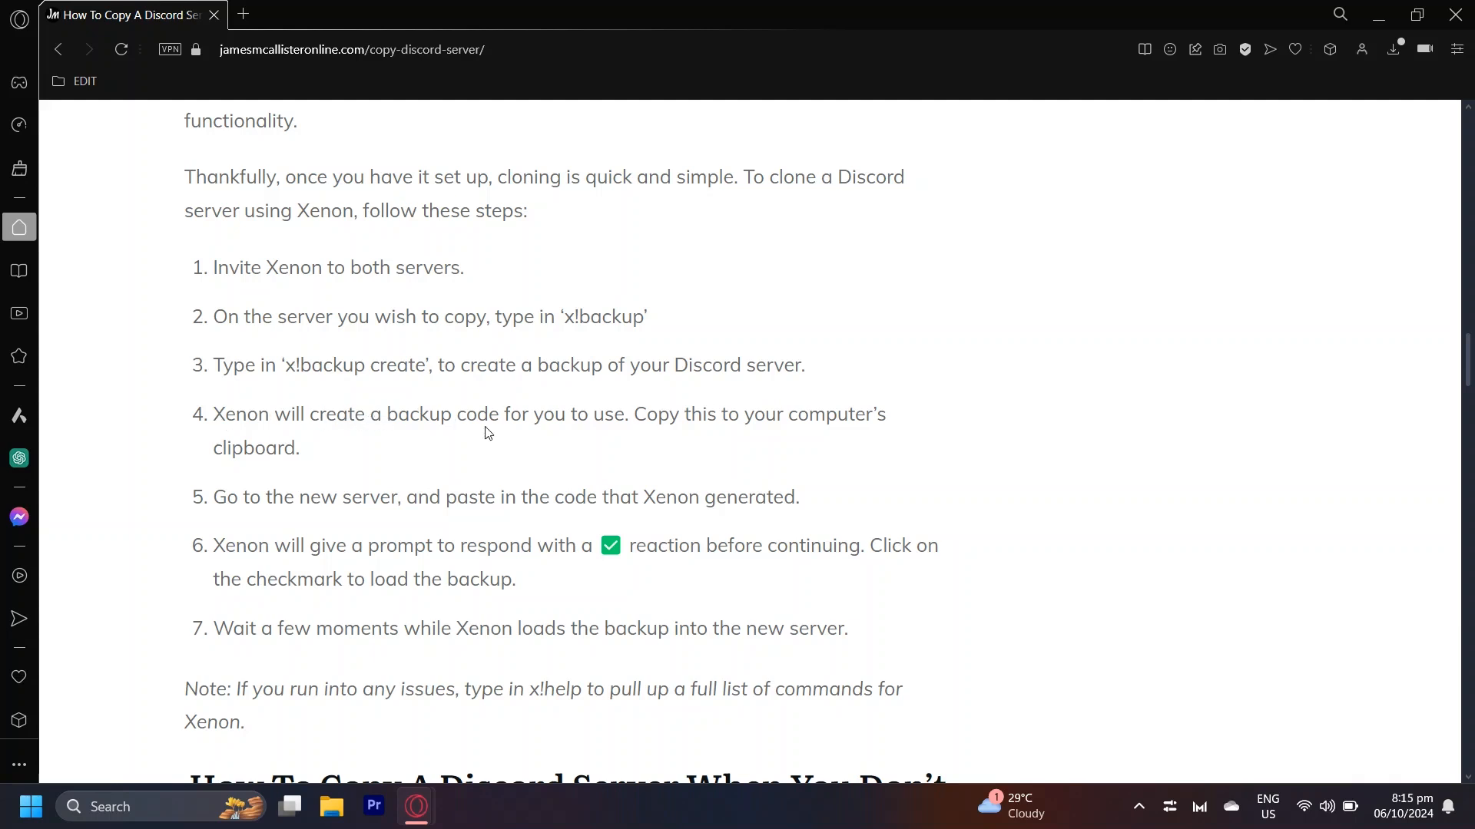
mouse_move(737, 418)
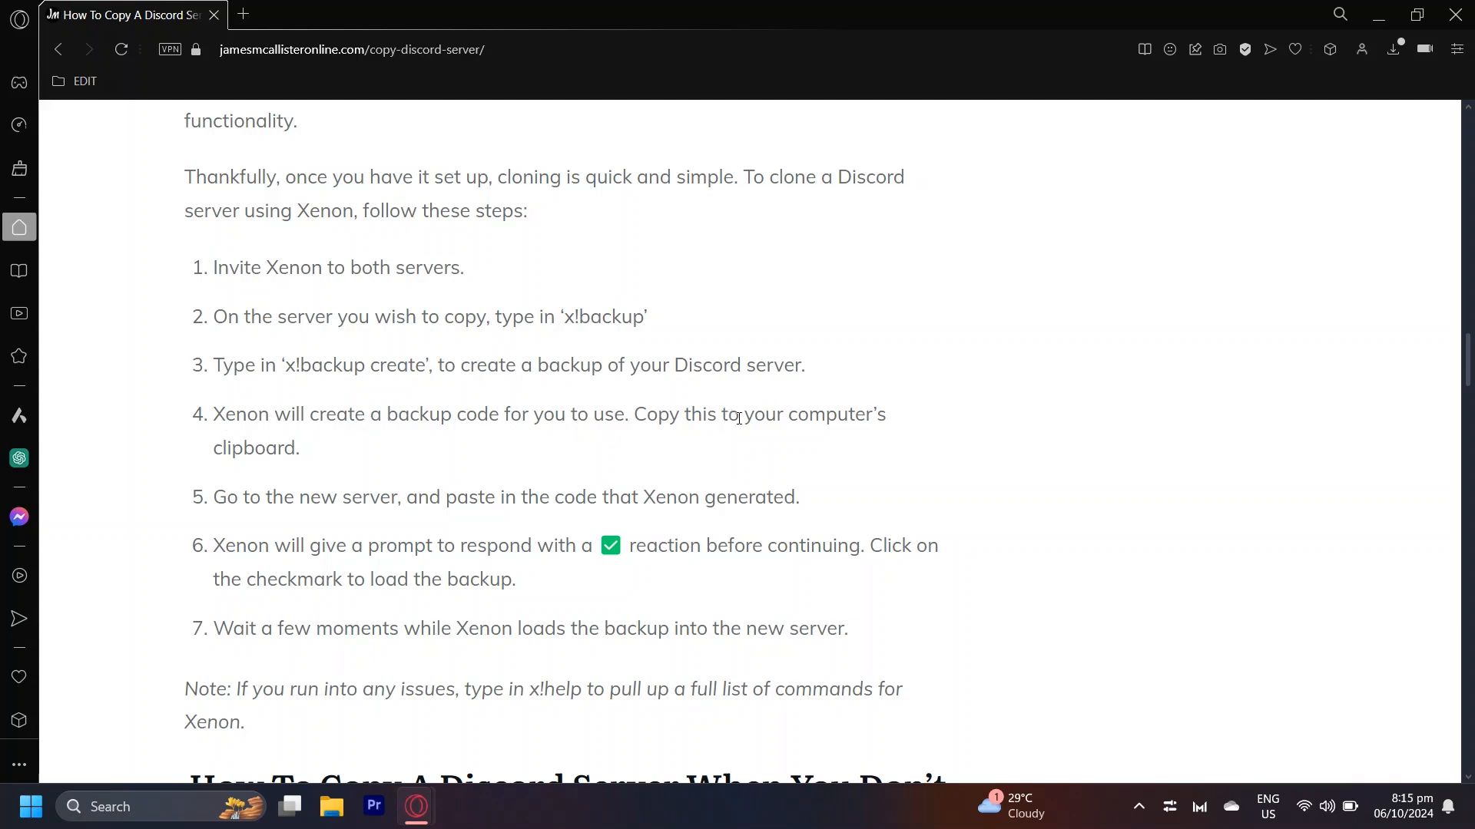
mouse_move(326, 472)
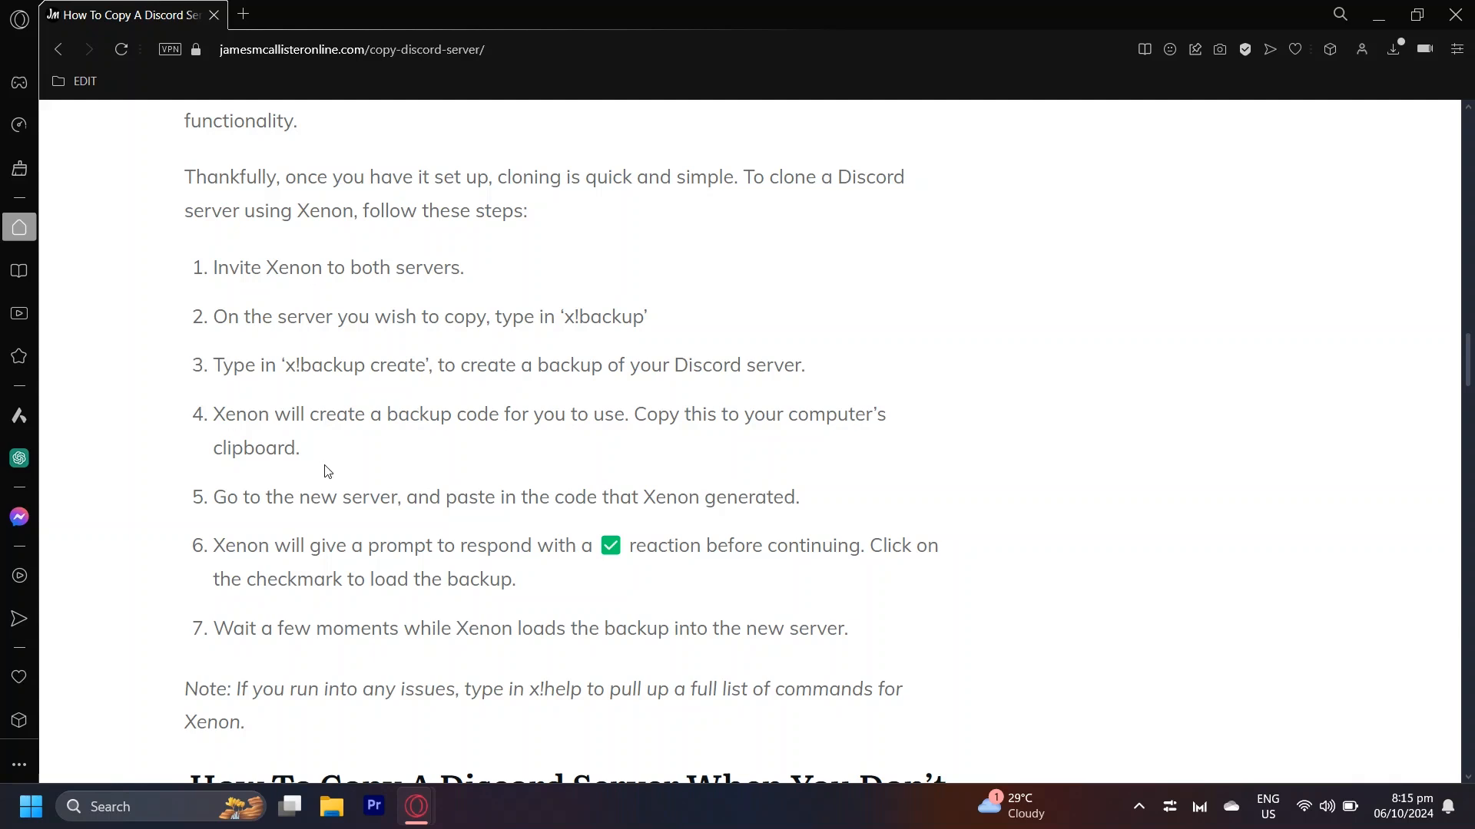
mouse_move(258, 516)
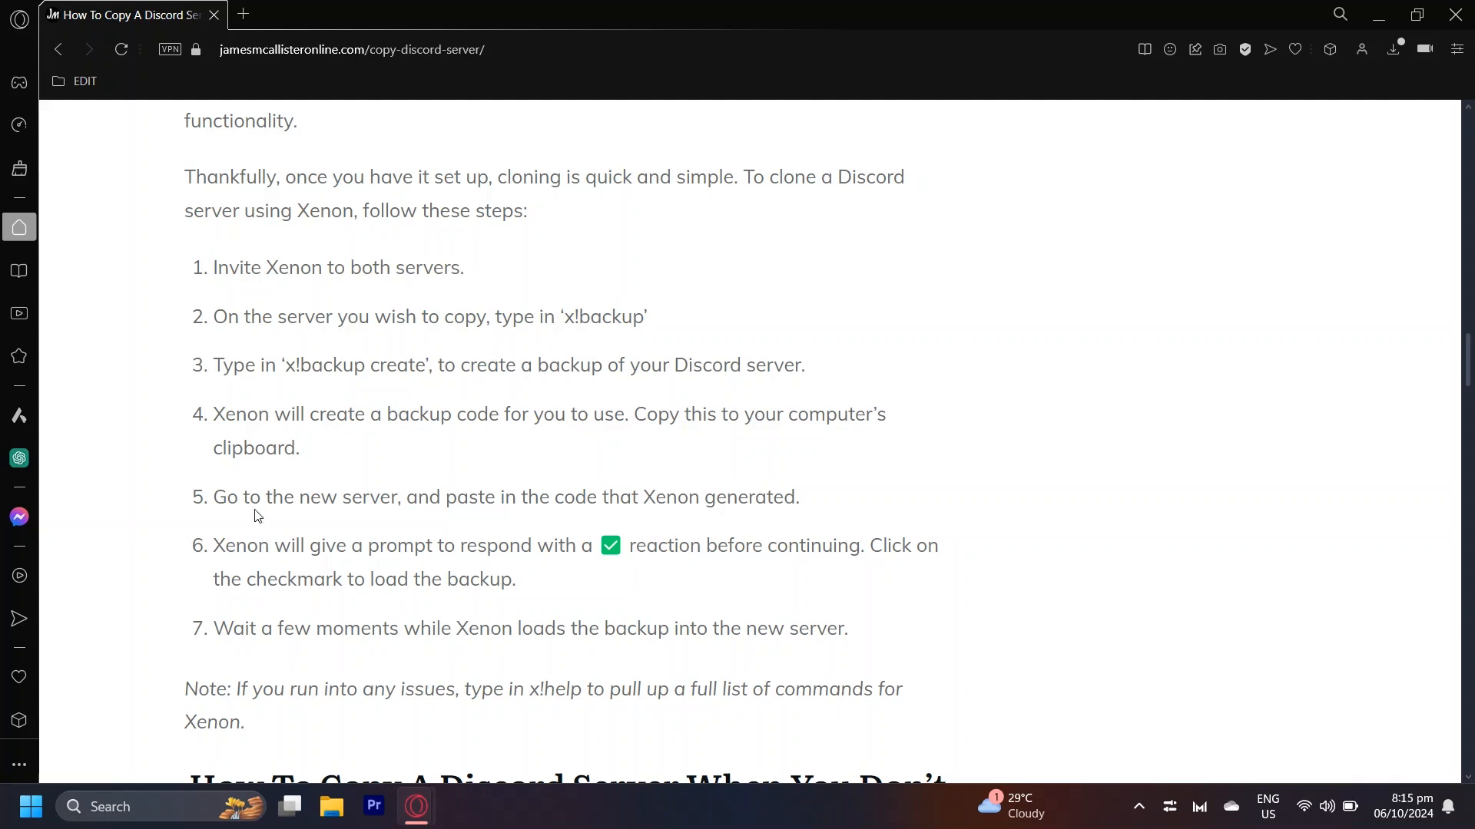
mouse_move(606, 520)
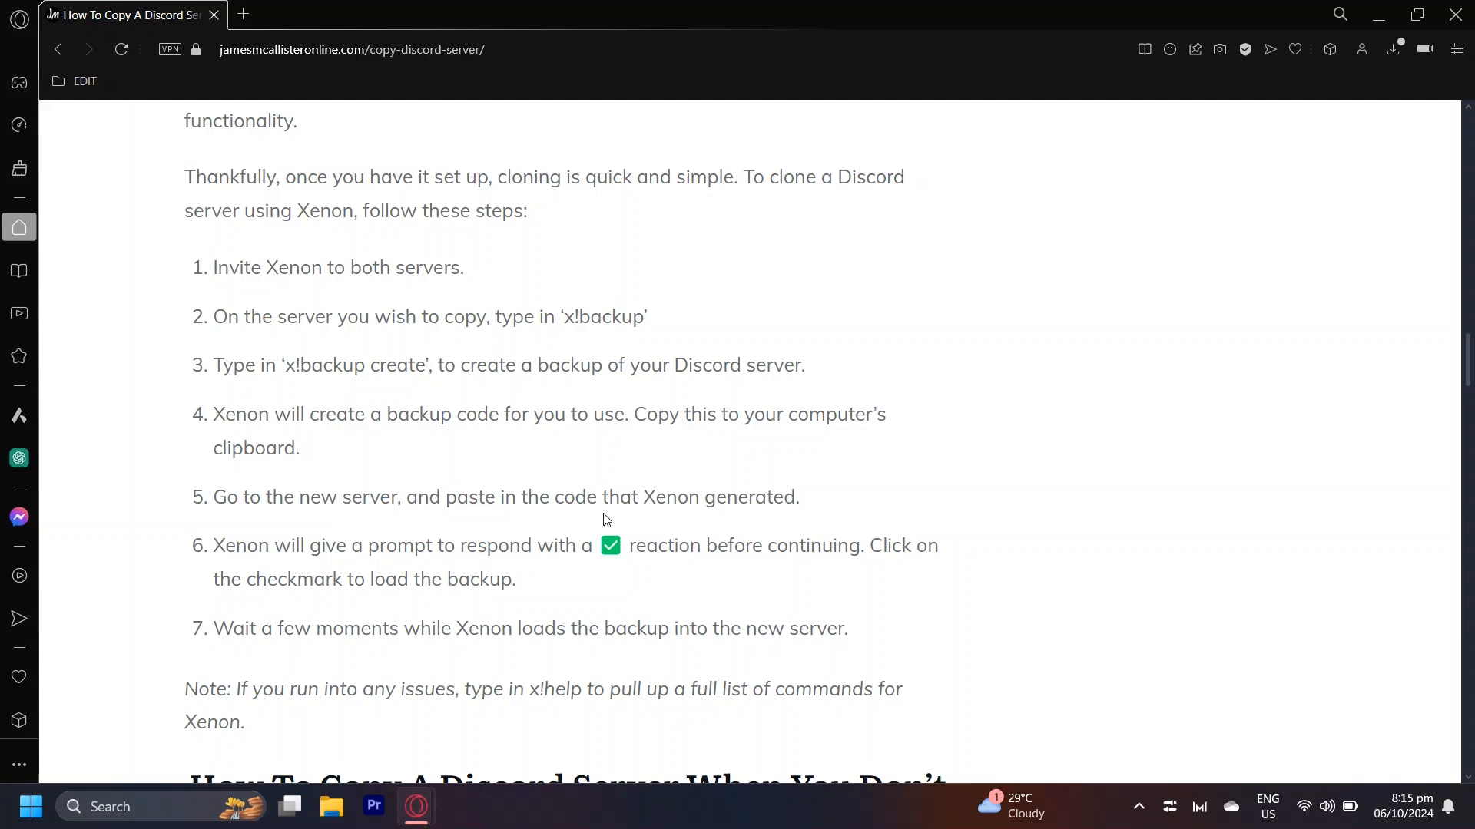
mouse_move(610, 517)
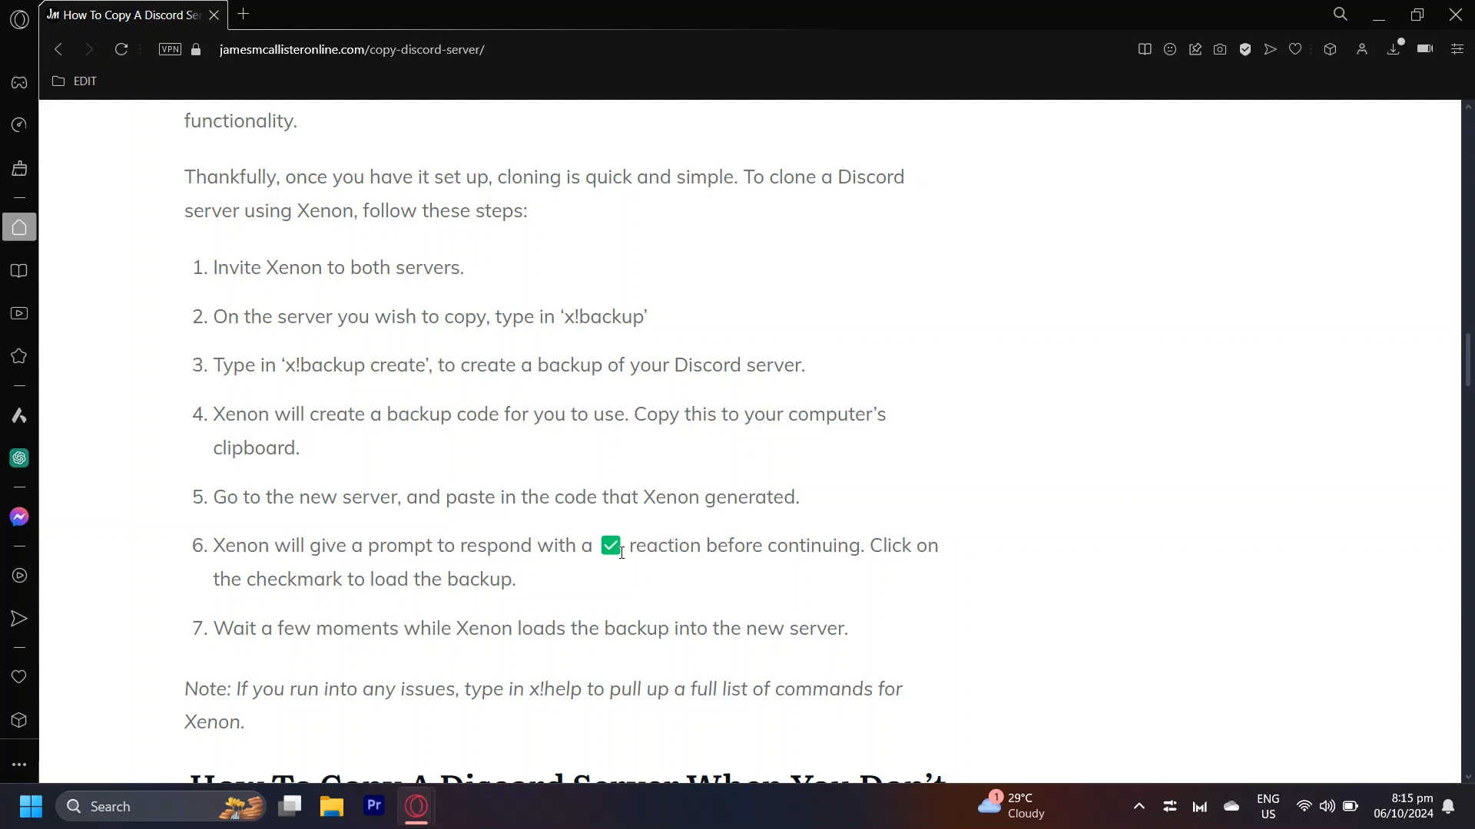
scroll(down, 3)
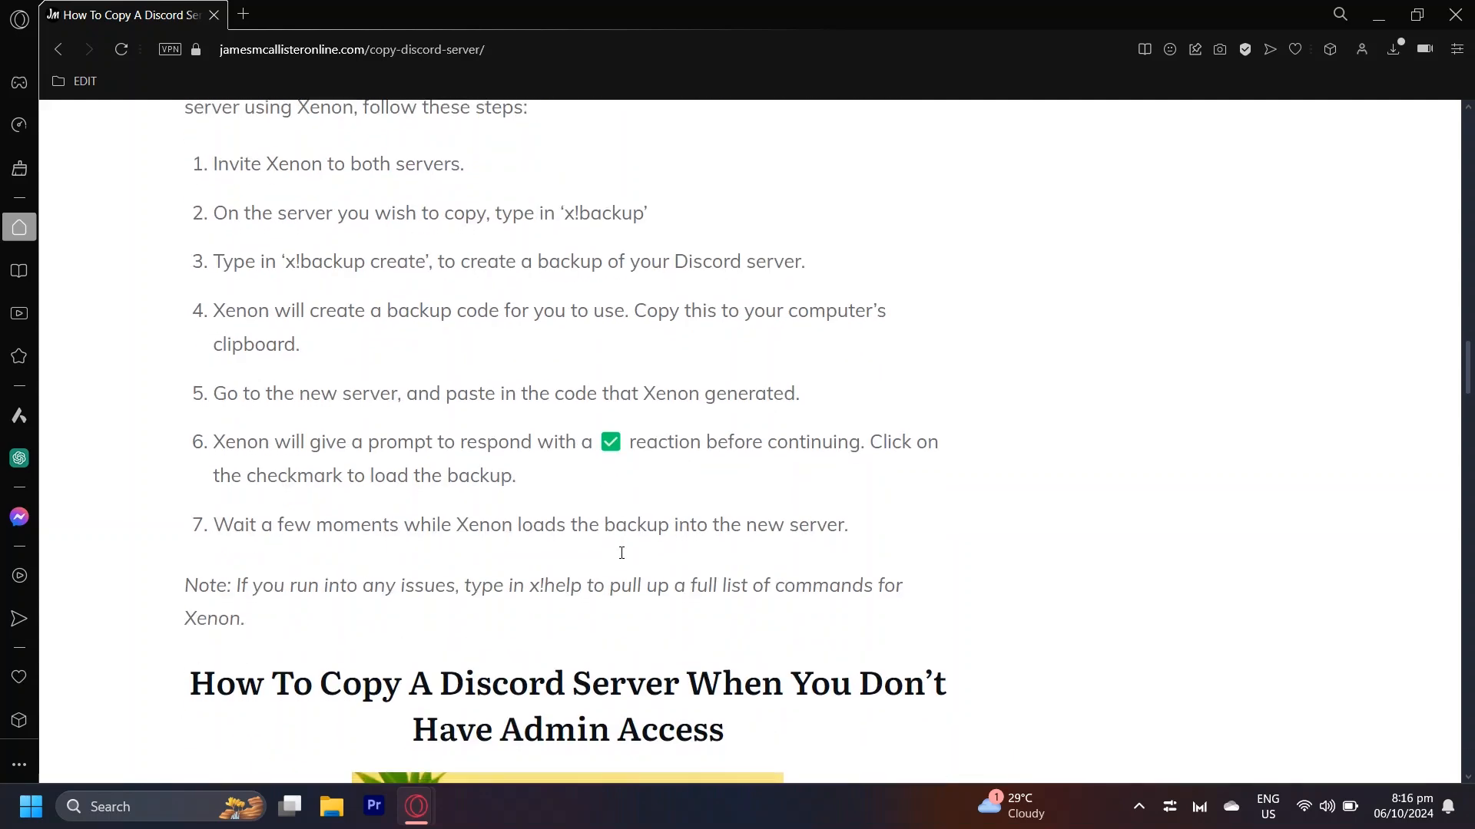
mouse_move(635, 580)
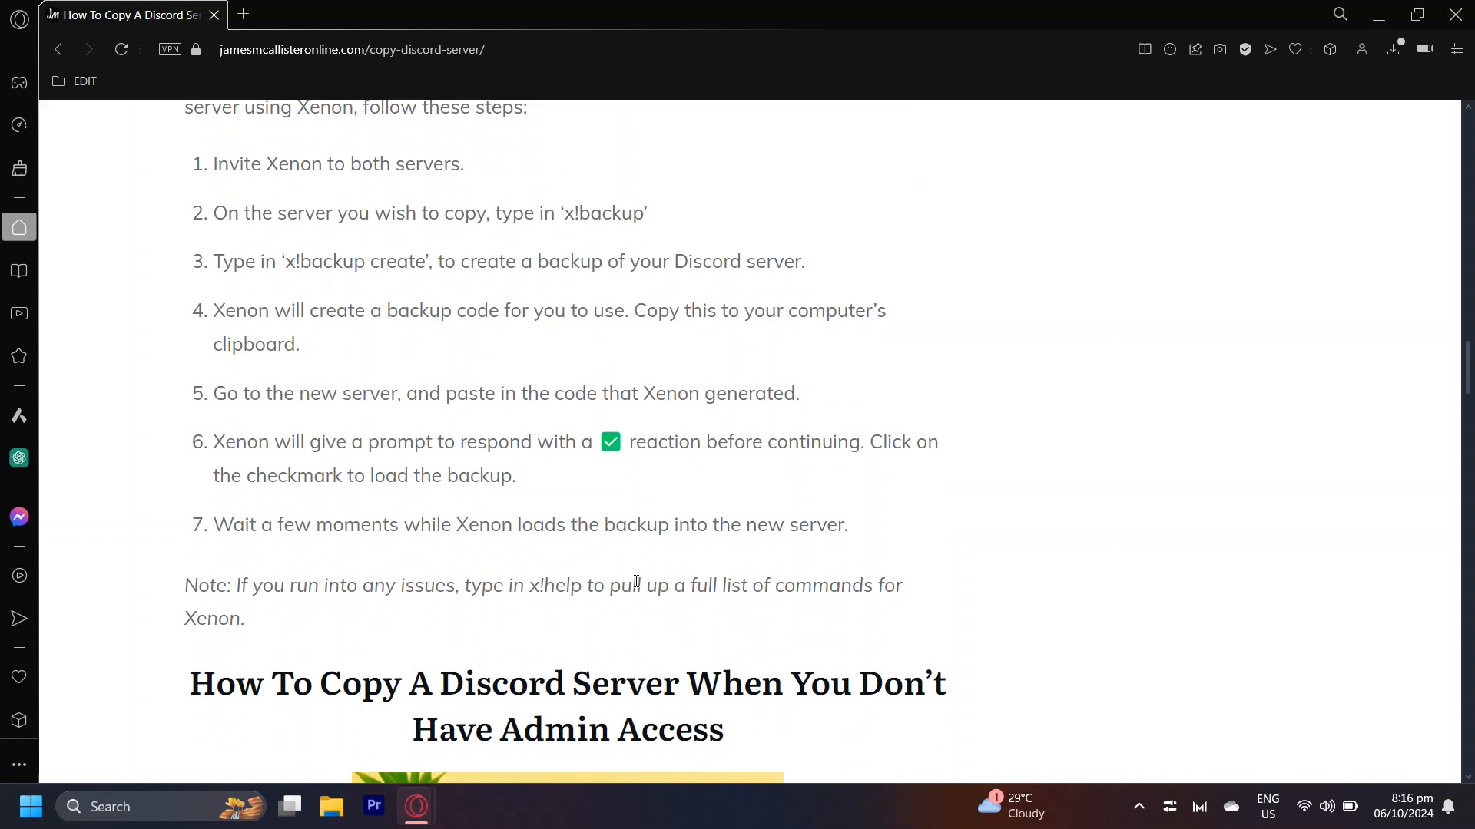
Step: Scroll past the 'When You Don't Have Admin Access' heading and its '1. Use Xenon Bot' templates advice
scroll(down, 3)
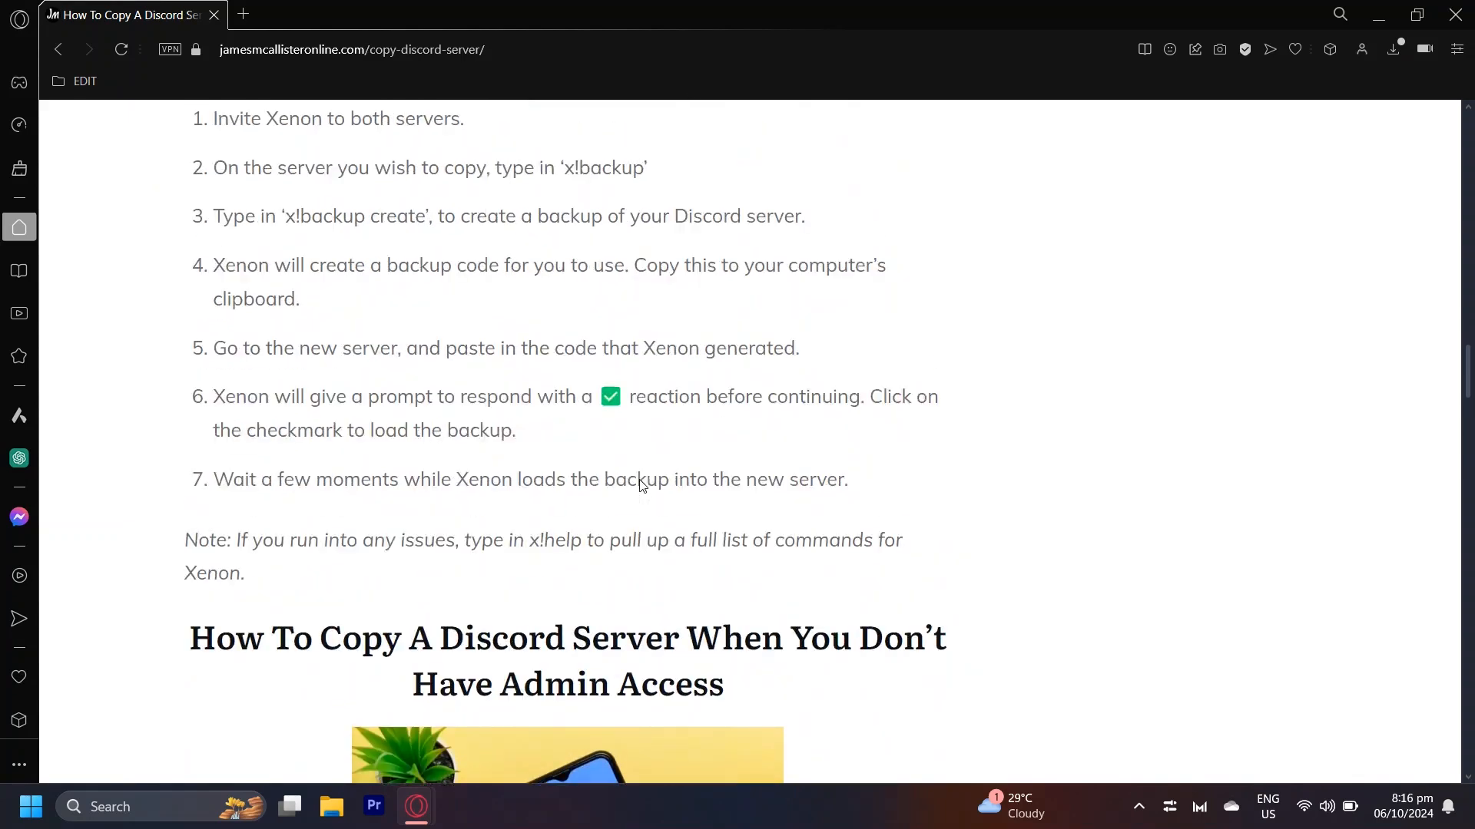
scroll(down, 3)
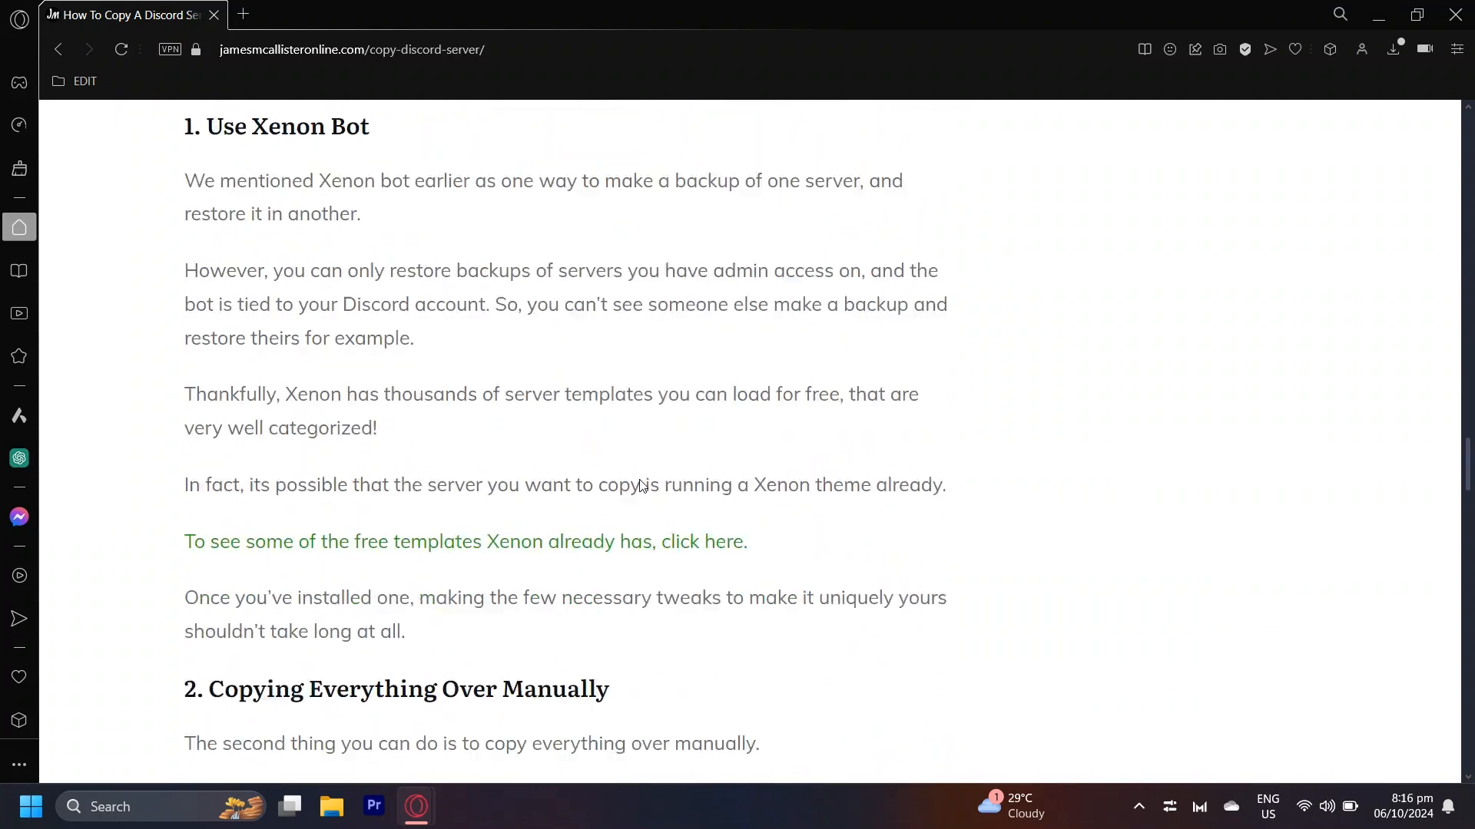
scroll(down, 3)
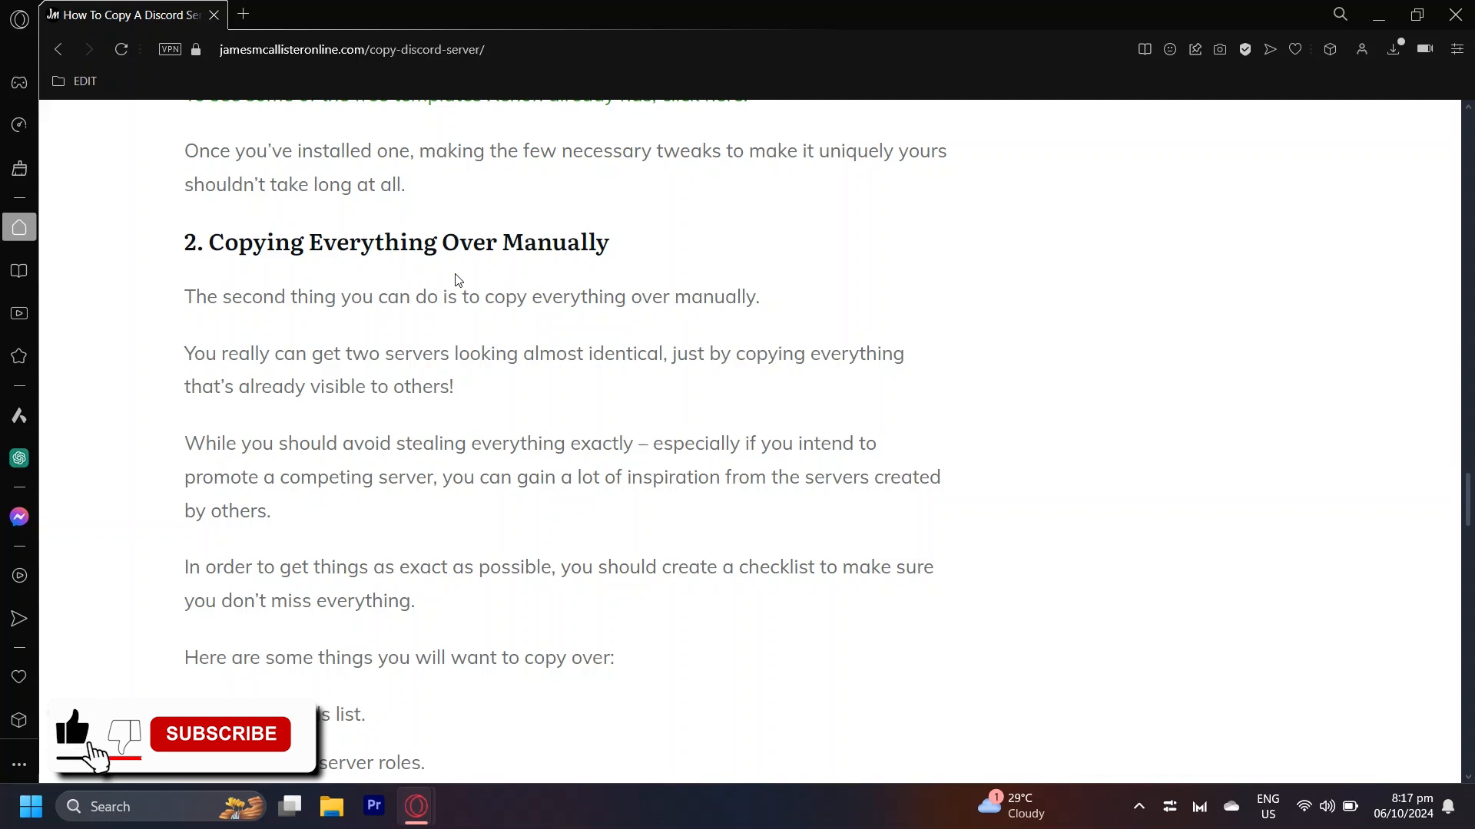
Step: Settle on the '2. Copying Everything Over Manually' heading and read its checklist introduction
click(219, 734)
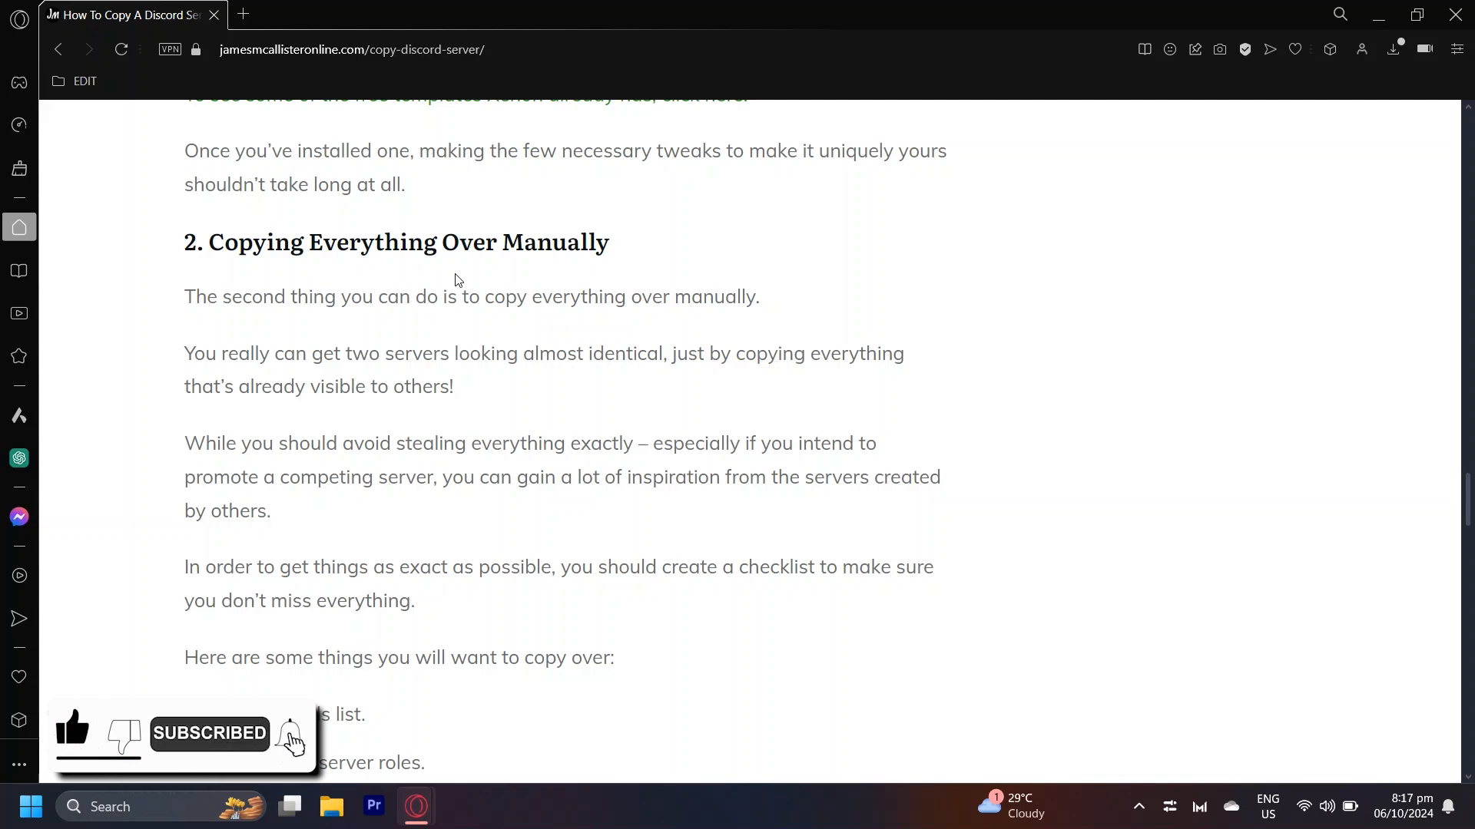